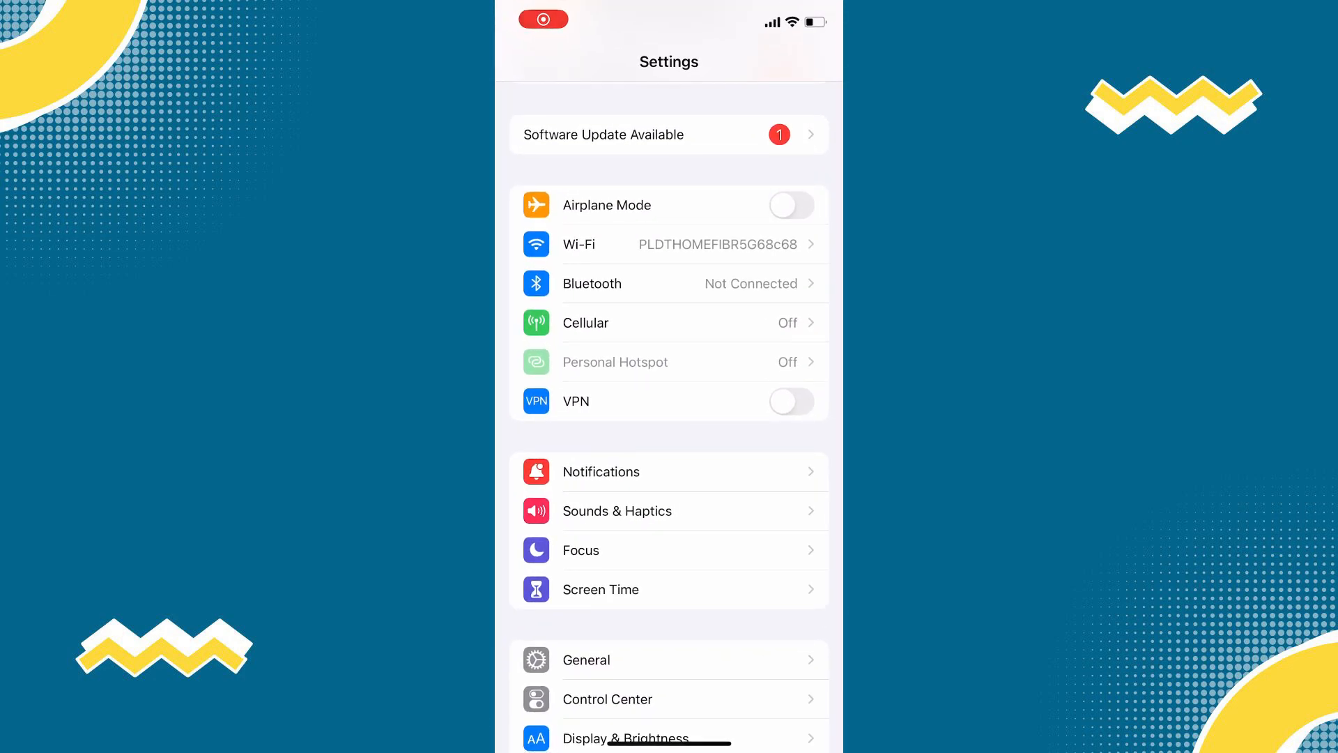
- Go to General > iPhone Storage to view installed apps and their sizes
scroll("down", 3)
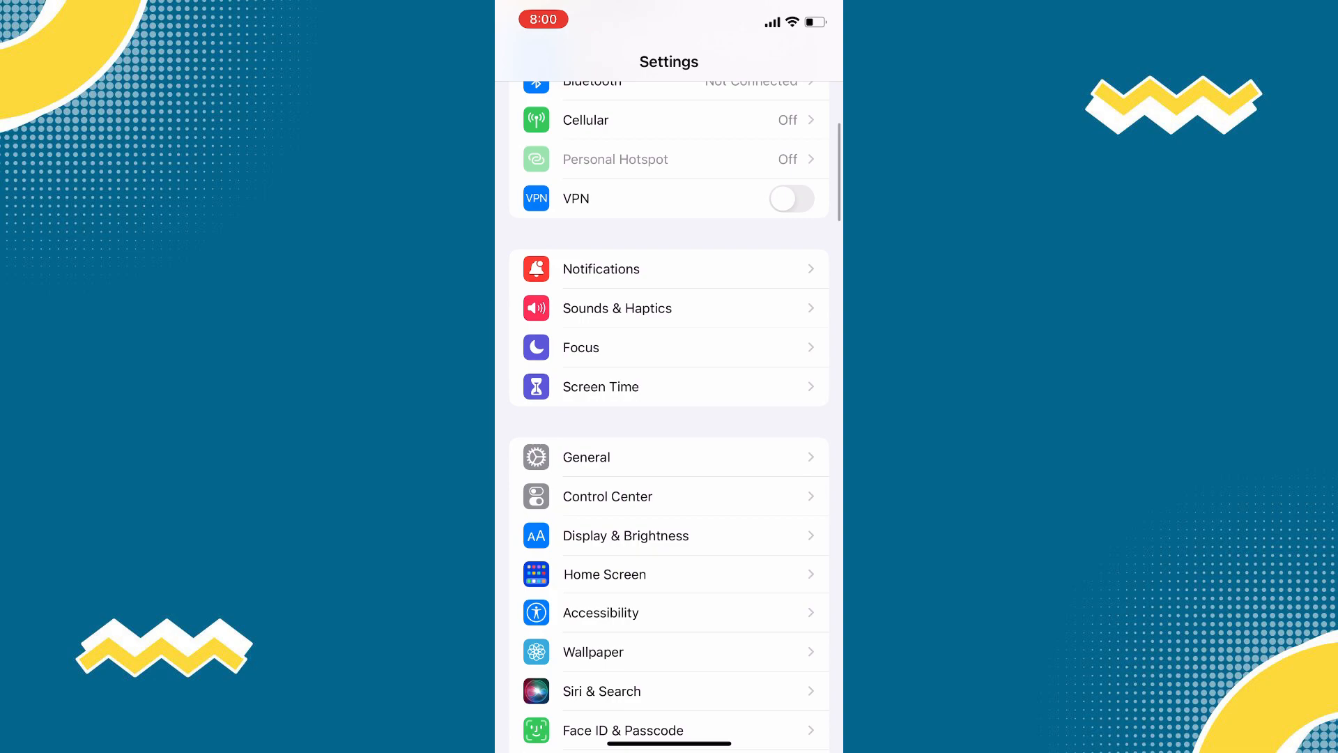
left_click(585, 456)
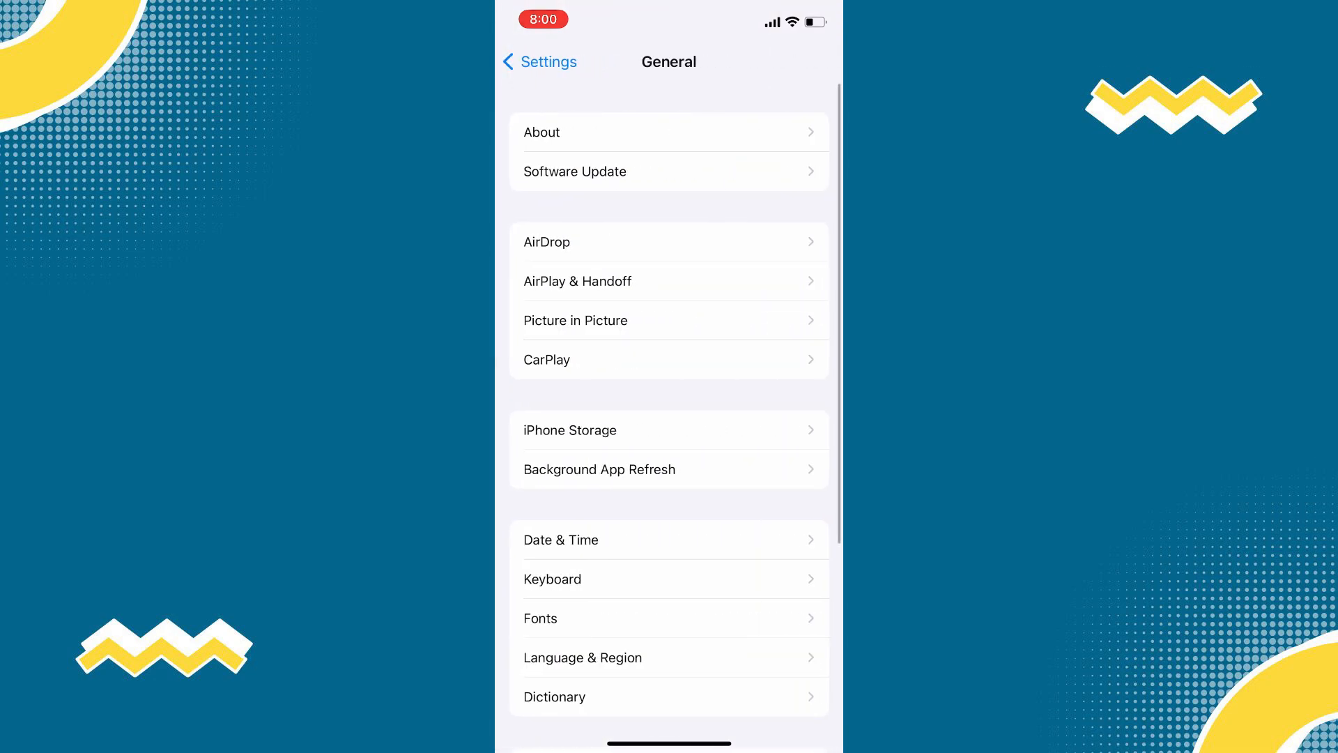
left_click(570, 429)
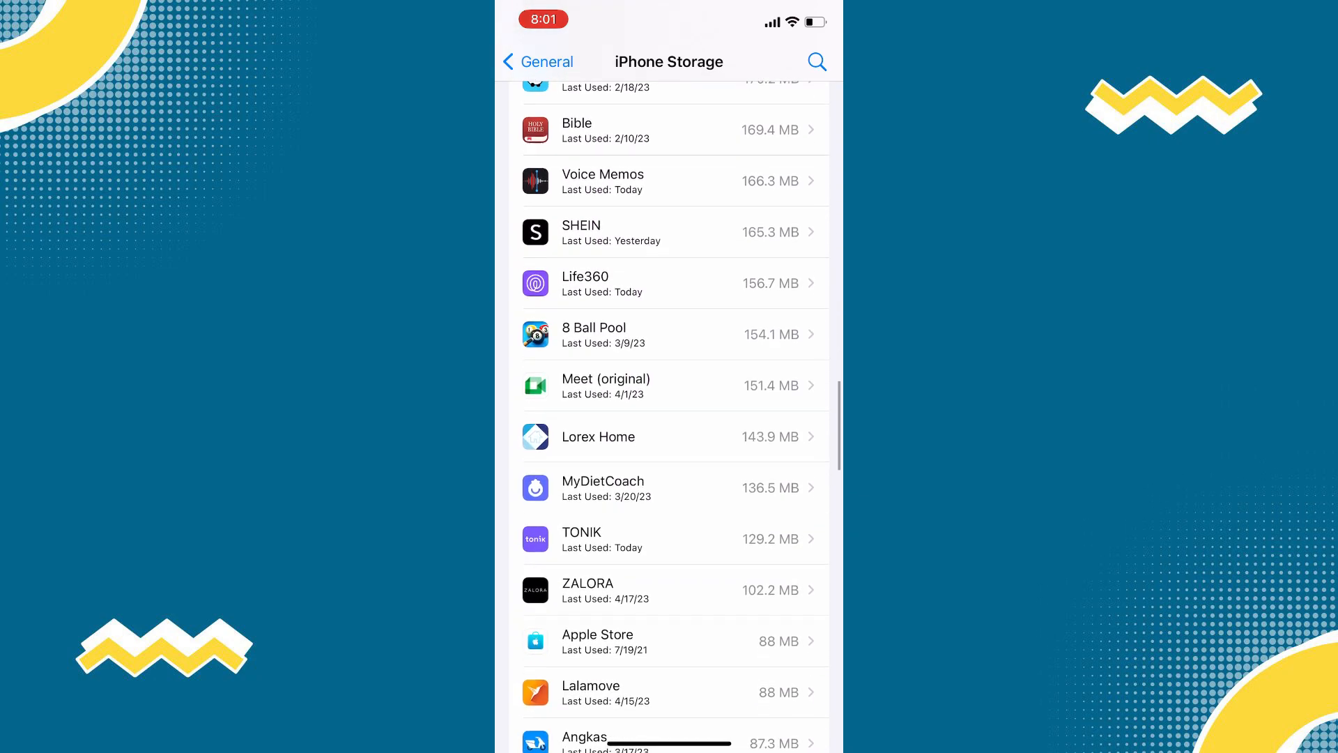
- Offload Lorex Home from its storage page, keeping its data, then reinstall it
left_click(598, 437)
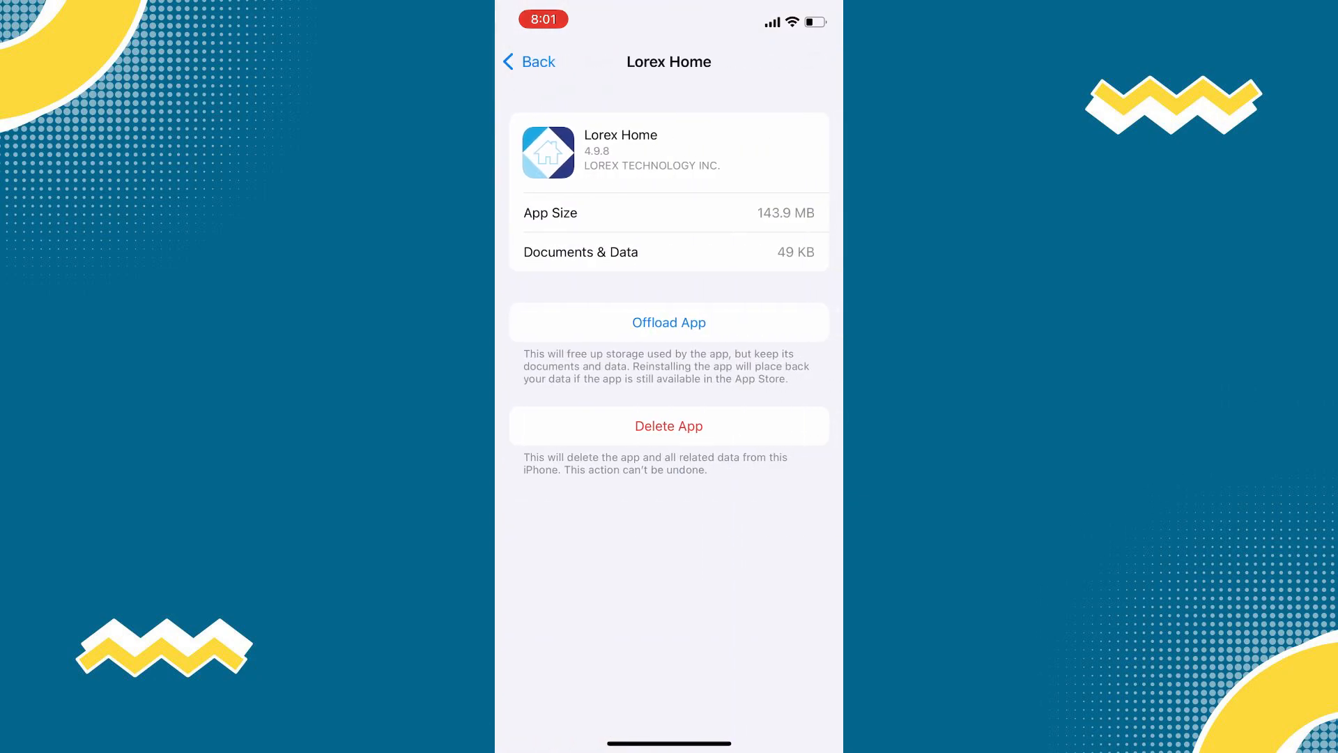
left_click(668, 322)
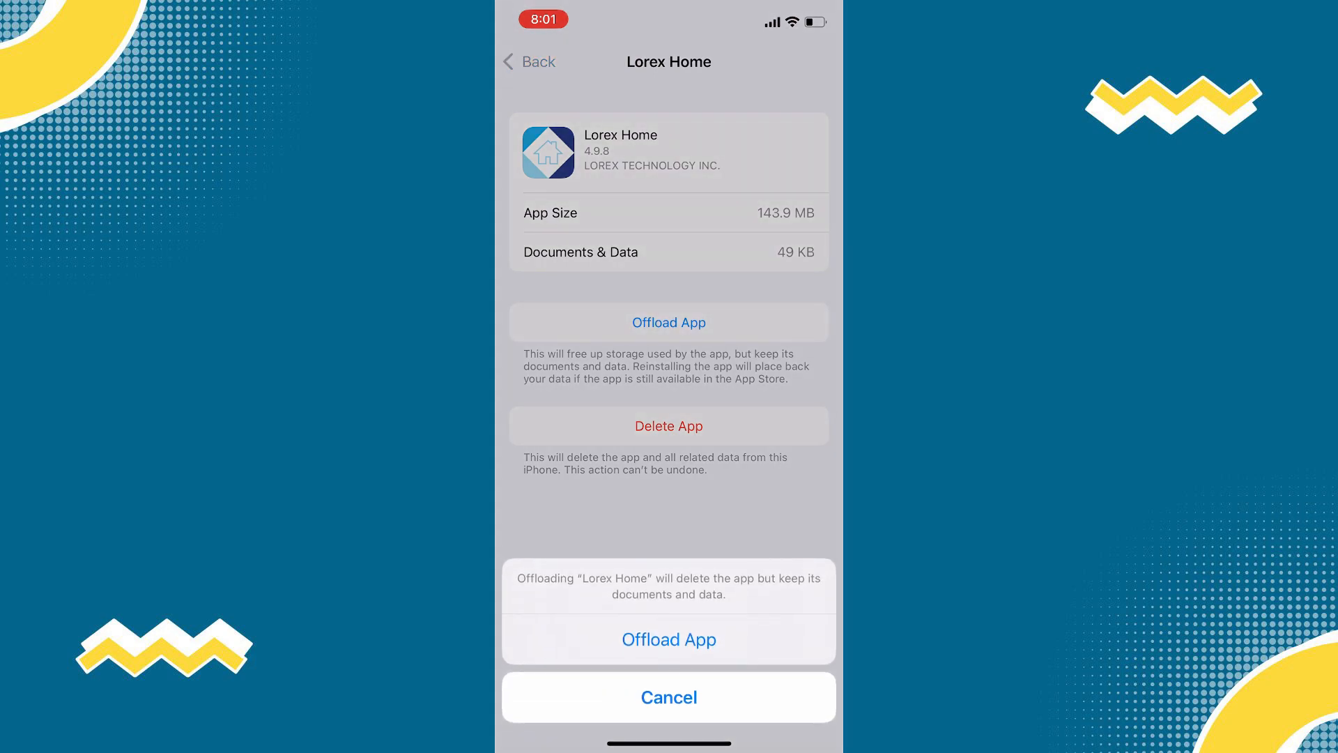
left_click(669, 639)
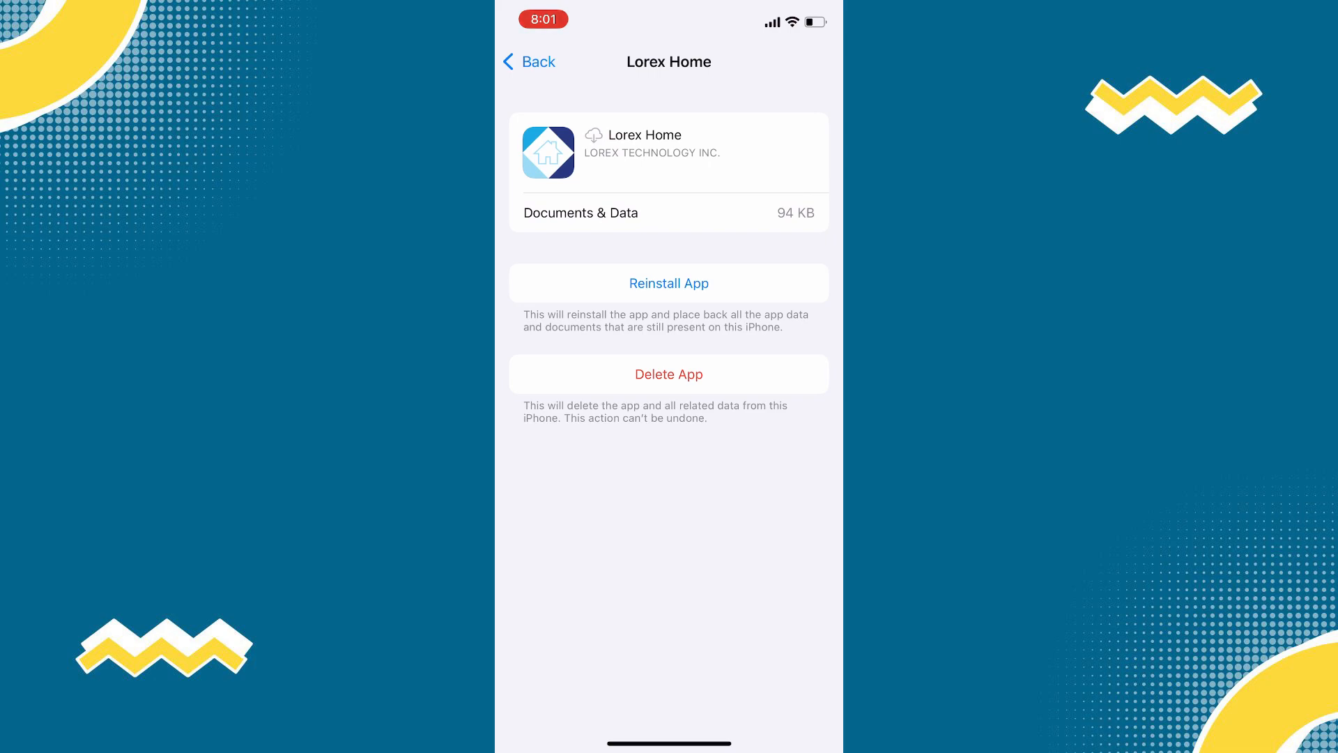
left_click(669, 283)
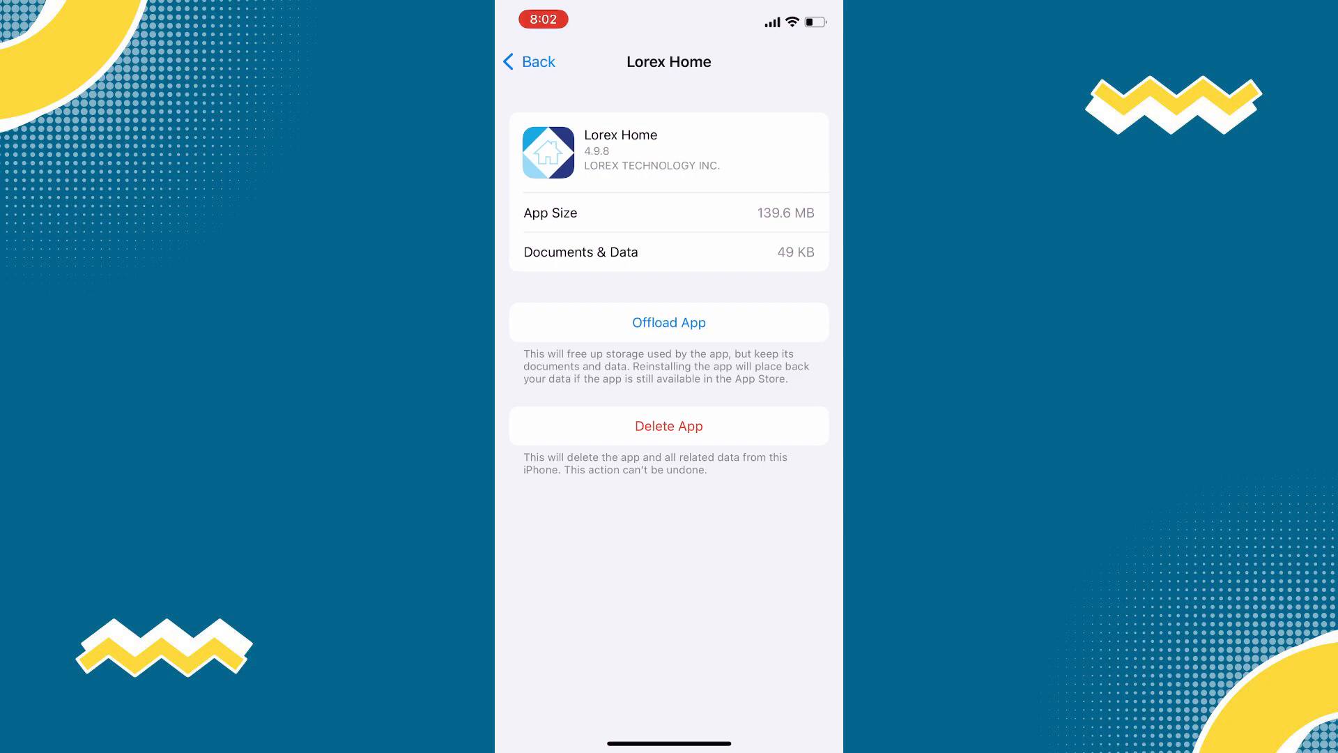
- Delete Lorex Home and its data, then type 'l' into App Store search
left_click(669, 426)
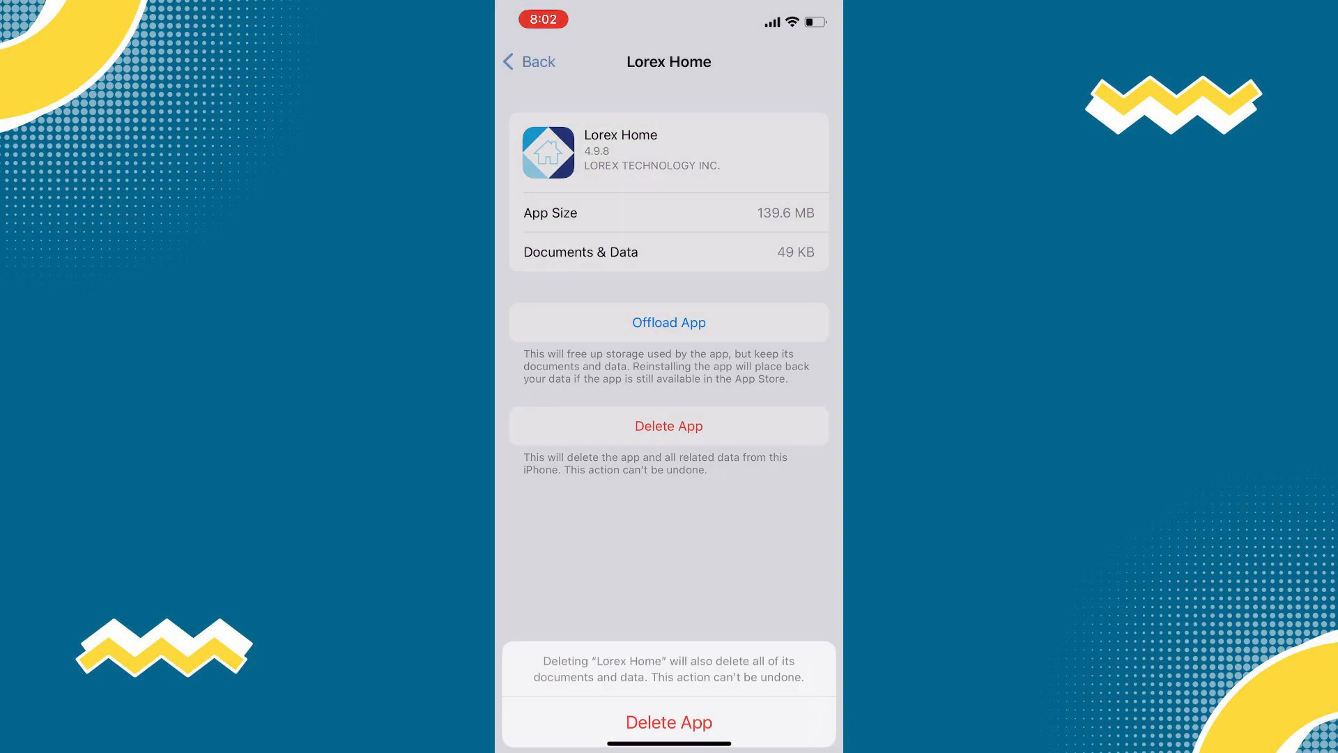
left_click(668, 722)
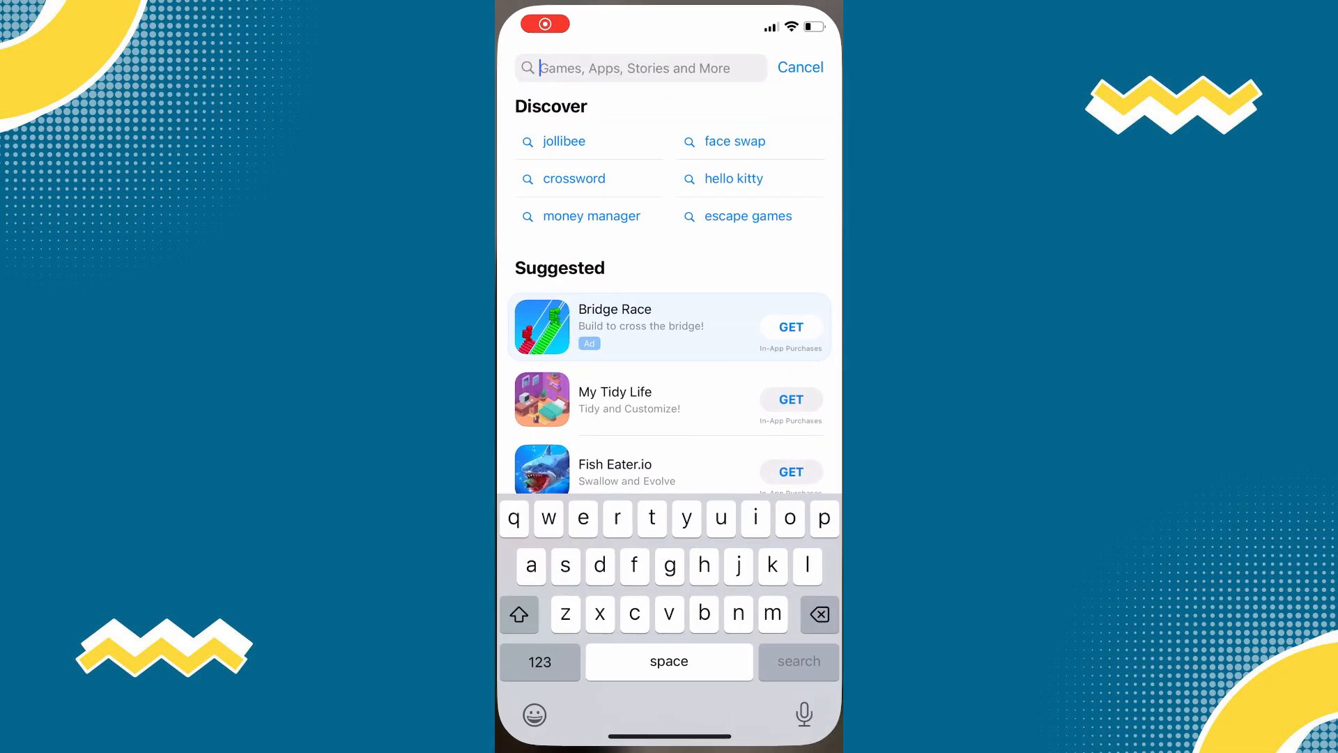
type("l")
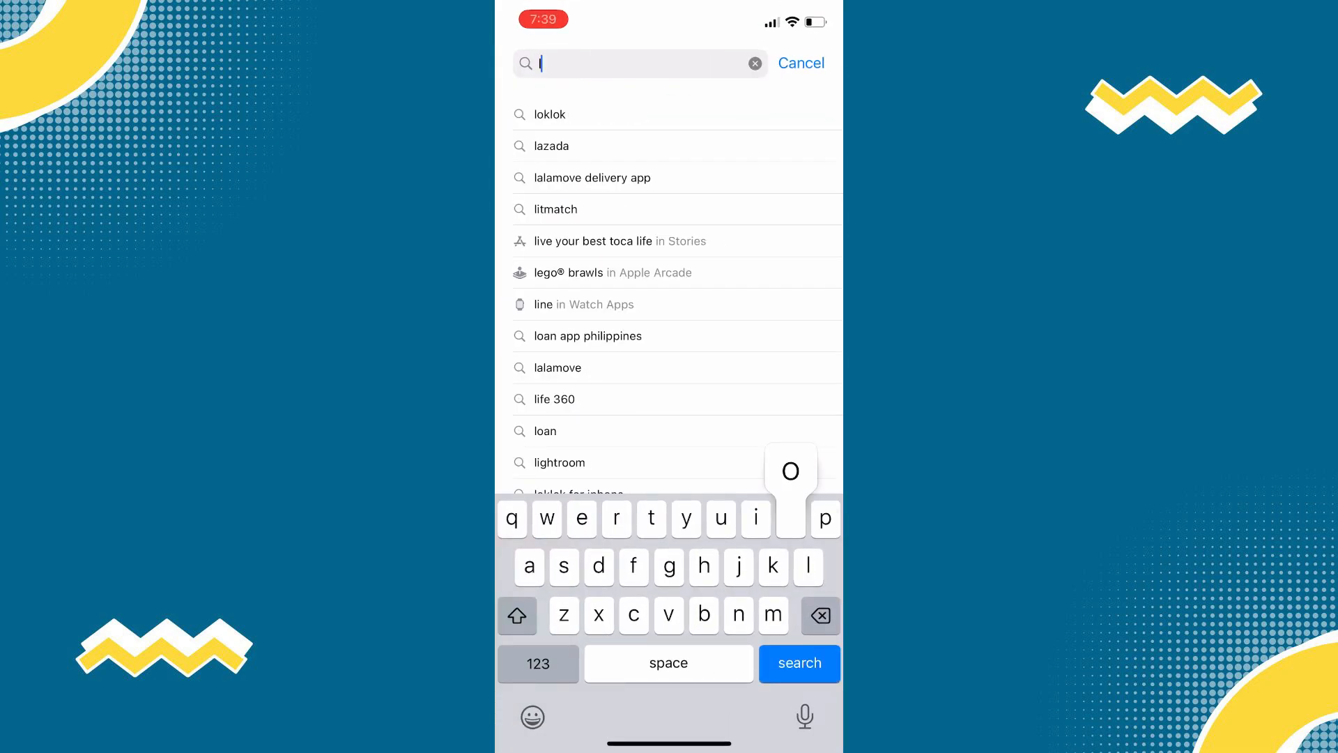